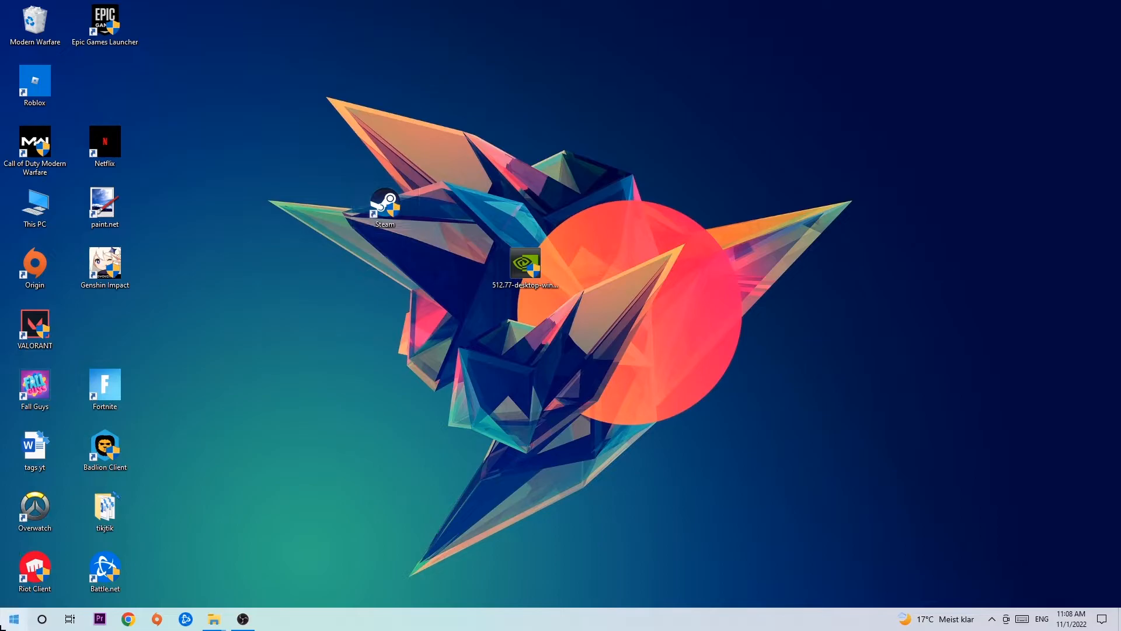
Search Start for Windows Defender Firewall so it shows as the best match
left_click(12, 619)
type("wind")
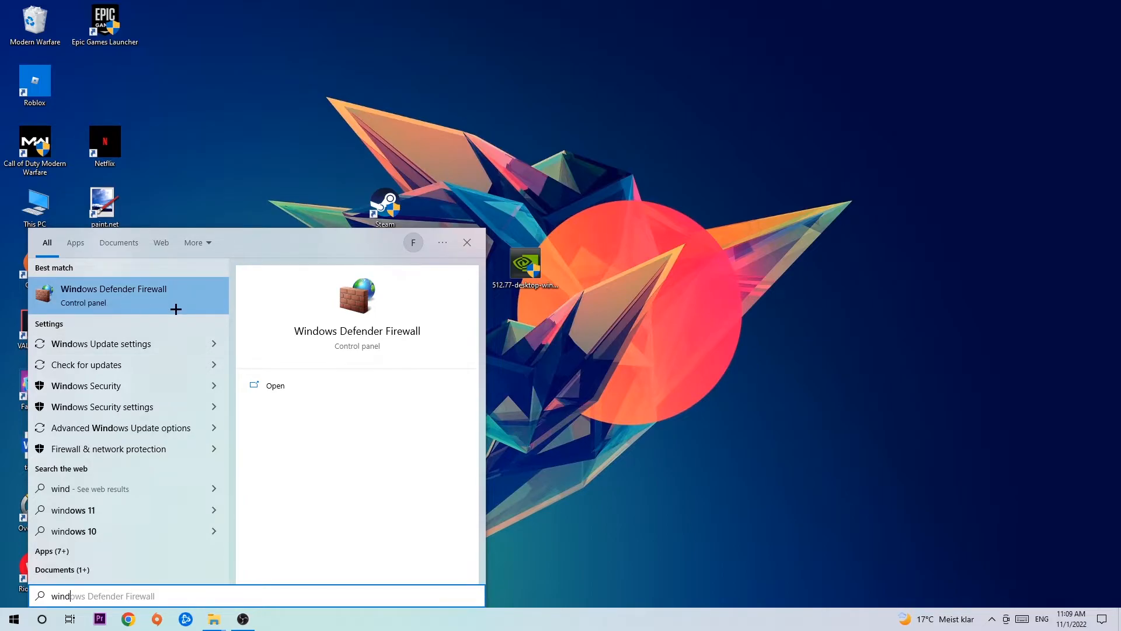
Launch Windows Defender Firewall and go to Allow an app or feature through the firewall
left_click(275, 385)
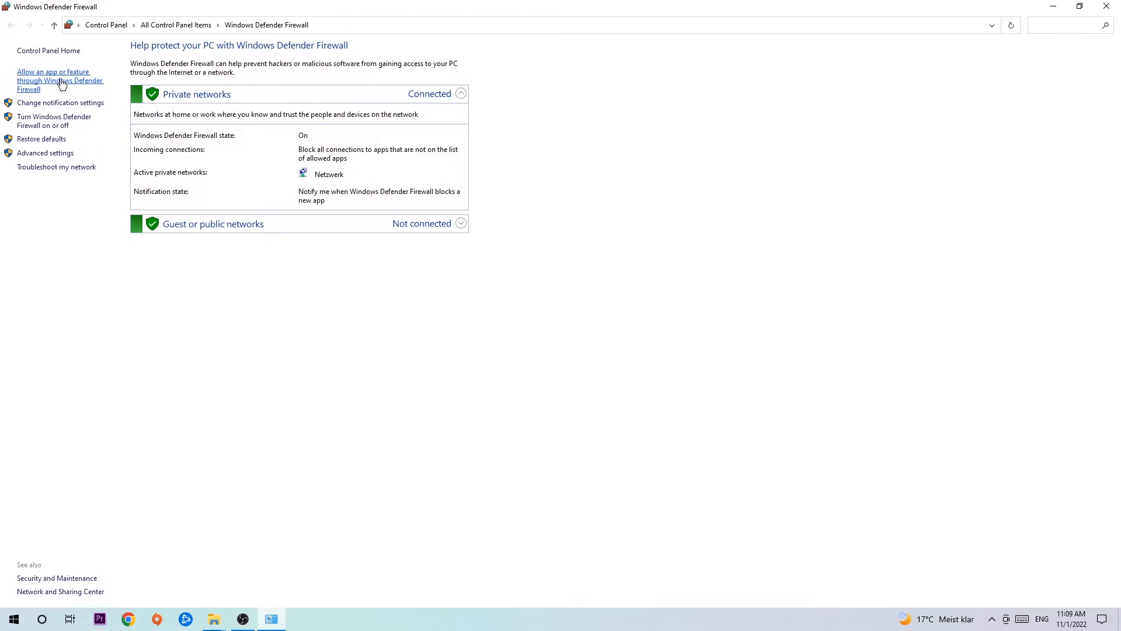
left_click(59, 81)
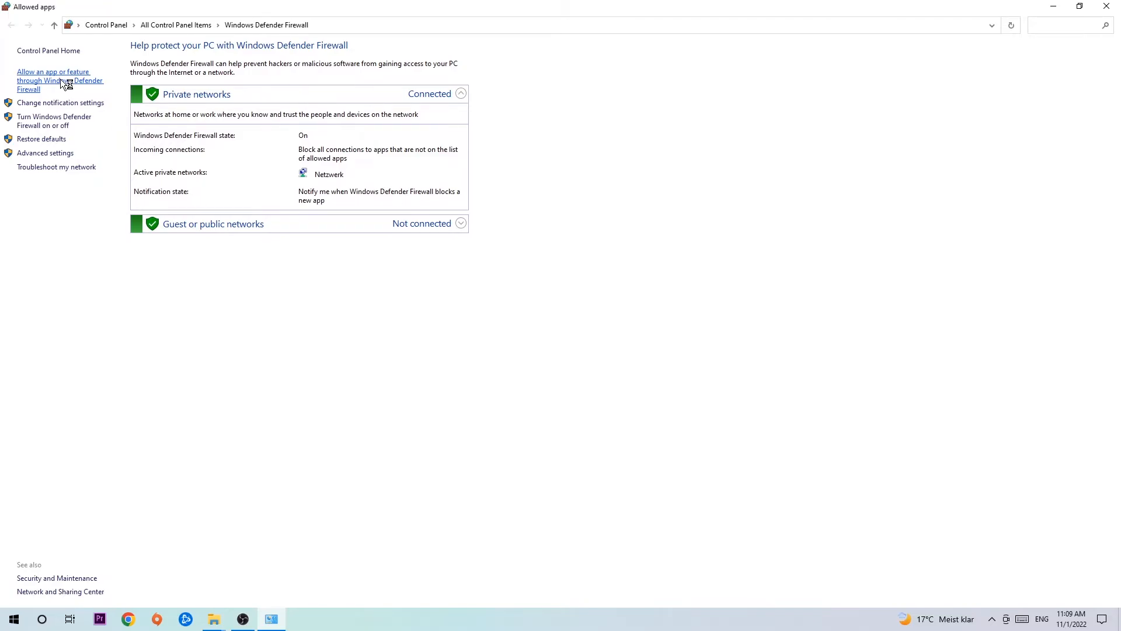
Unlock the allowed apps list via Change settings and start Allow another app
left_click(60, 81)
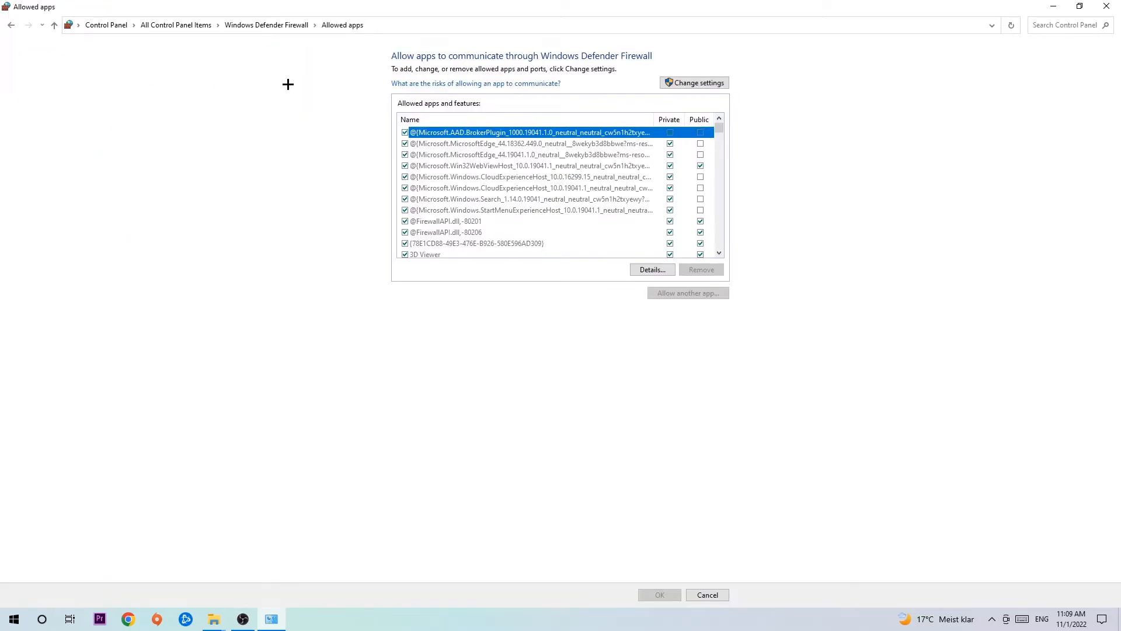
left_click(693, 82)
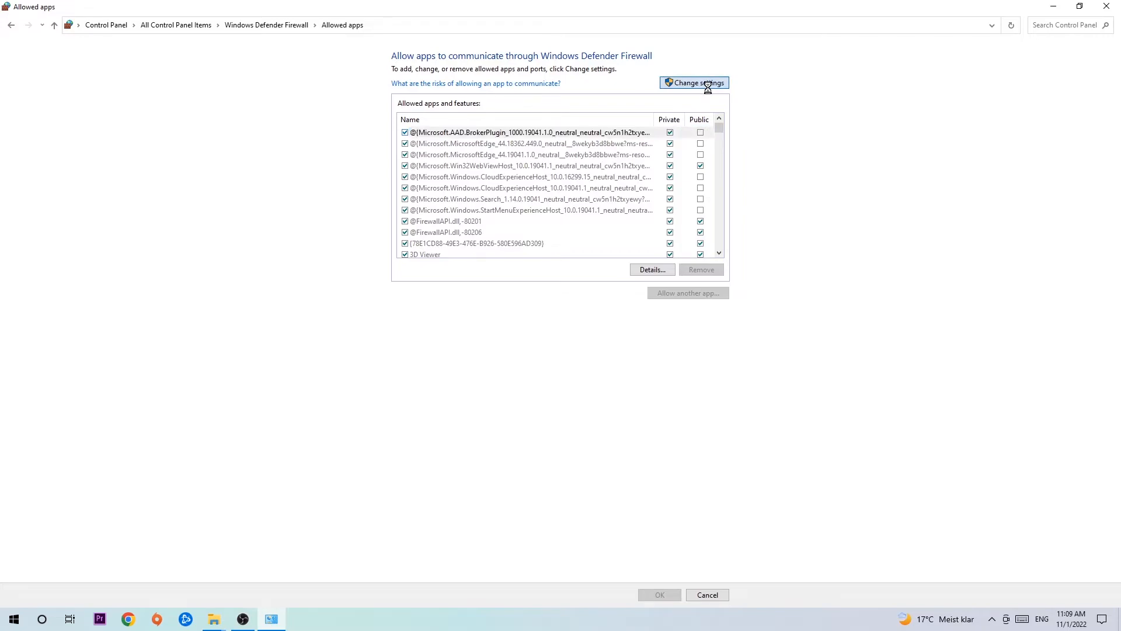
left_click(692, 82)
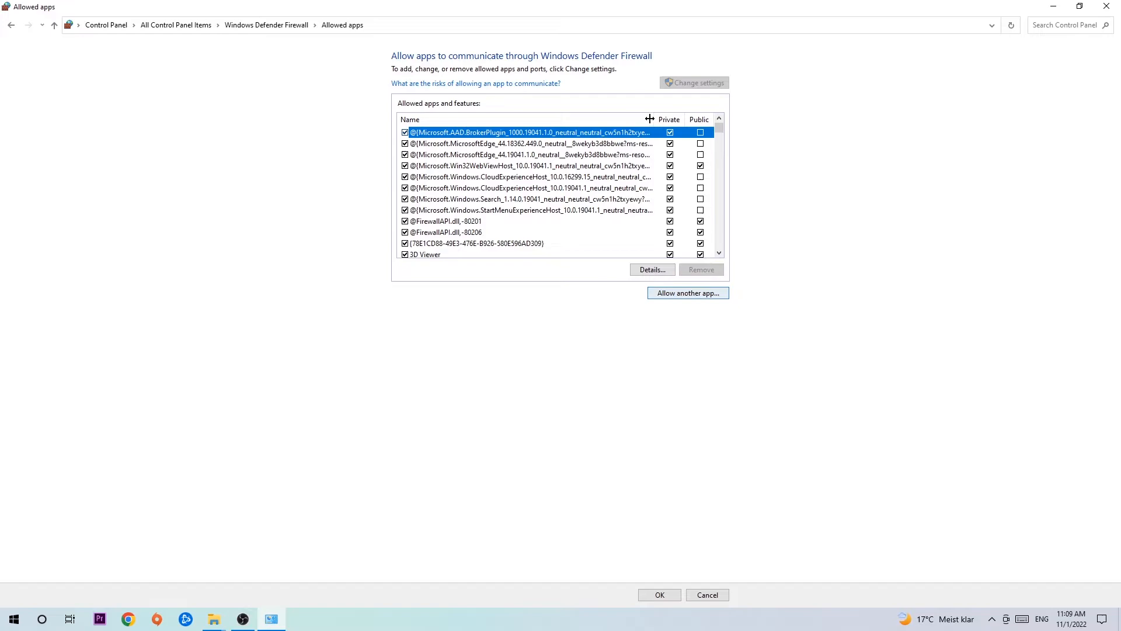
mouse_move(681, 277)
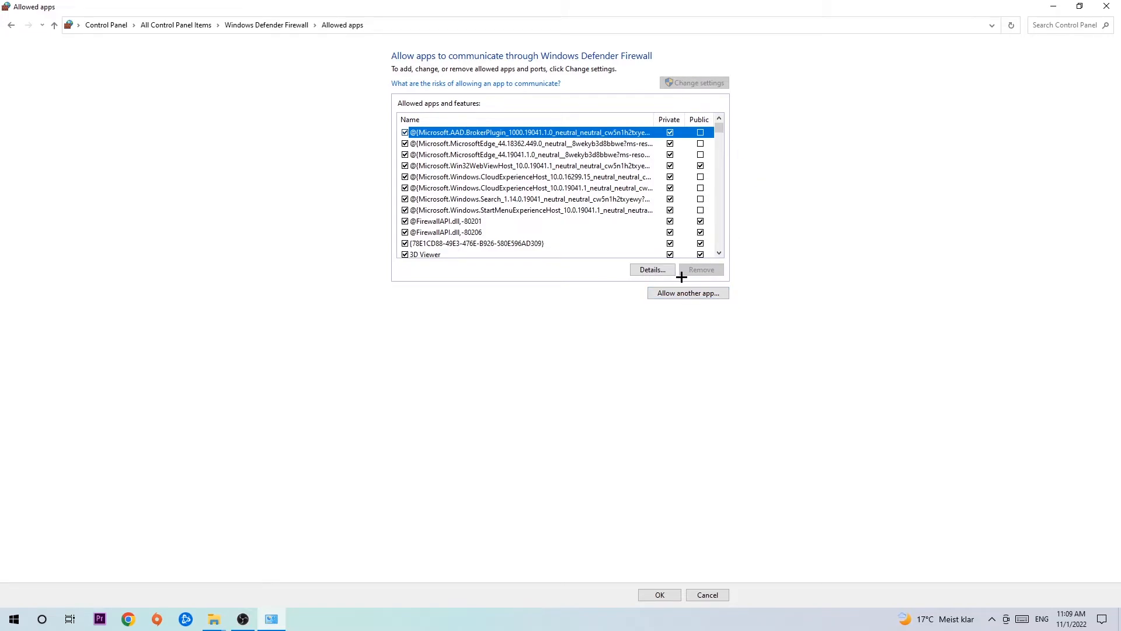
left_click(687, 292)
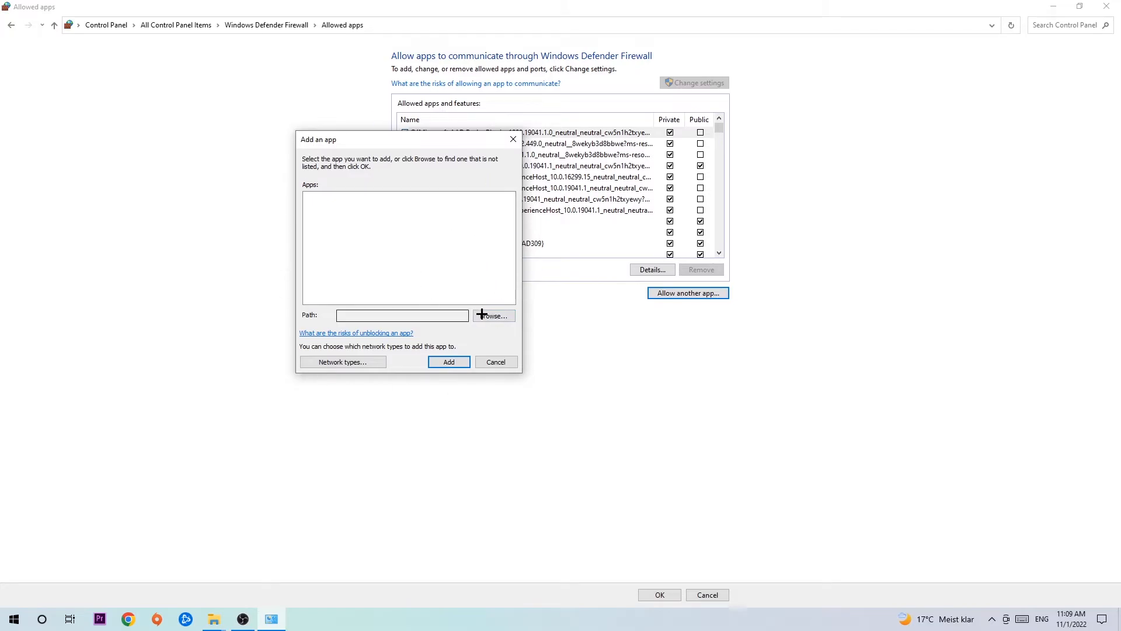
Browse for the program's .exe from the Add an app dialog, landing in System32
left_click(493, 315)
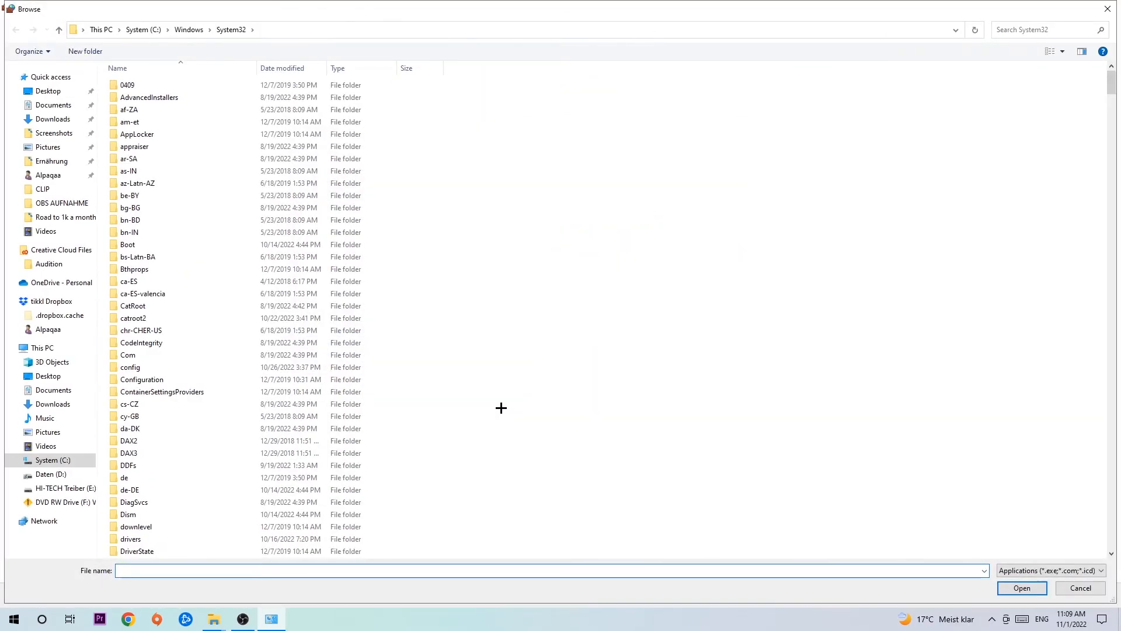
mouse_move(493, 401)
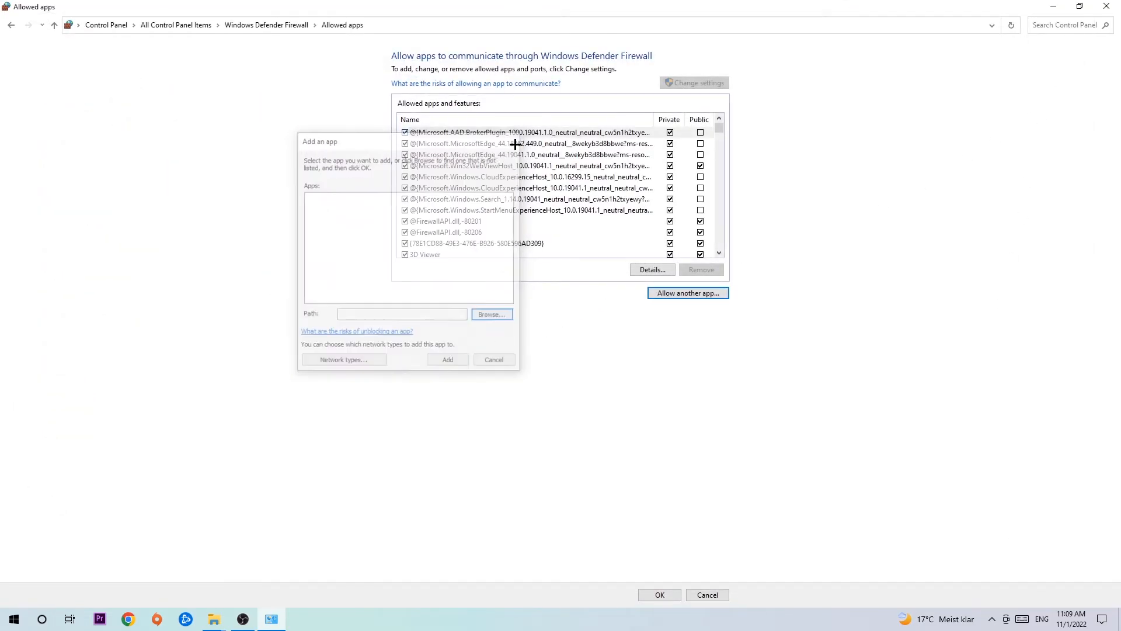
Close the firewall window to return to the desktop
left_click(493, 359)
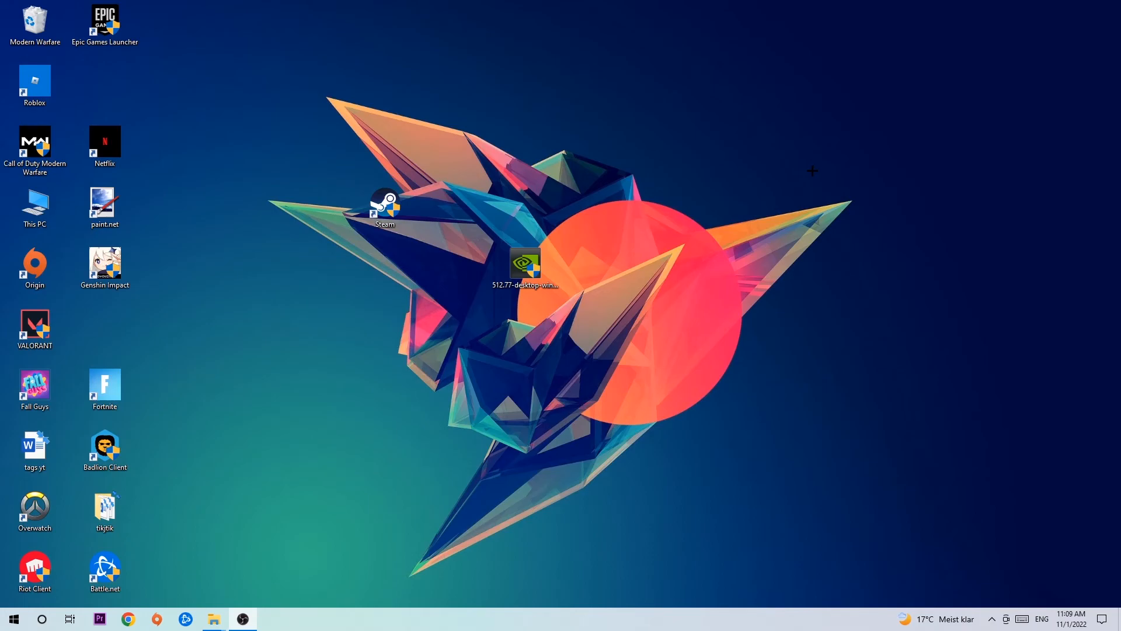
mouse_move(766, 162)
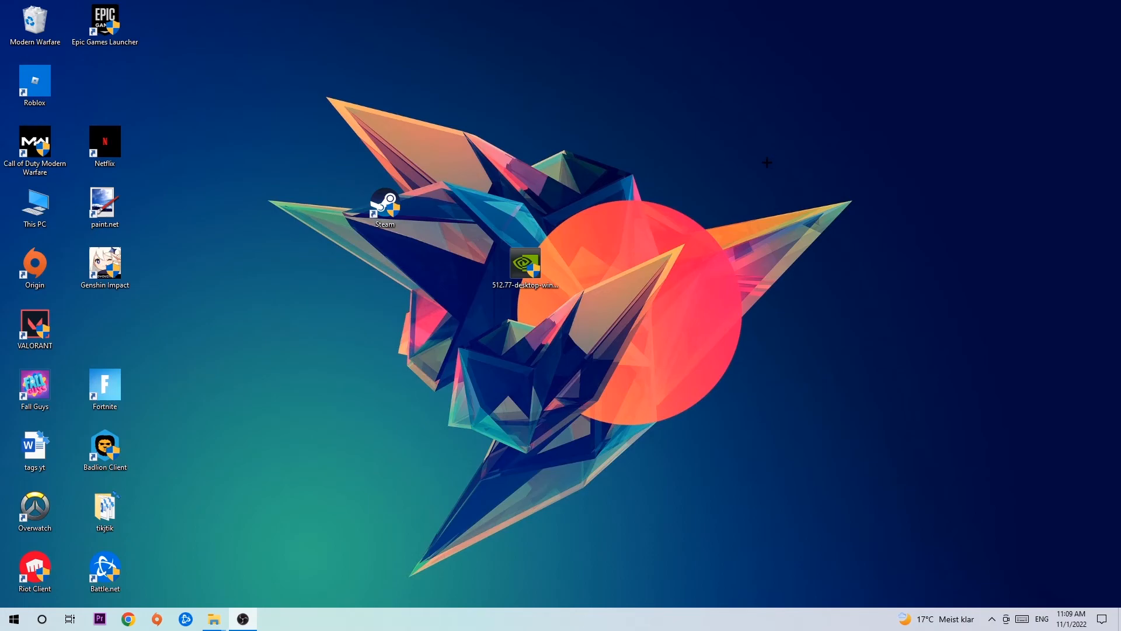